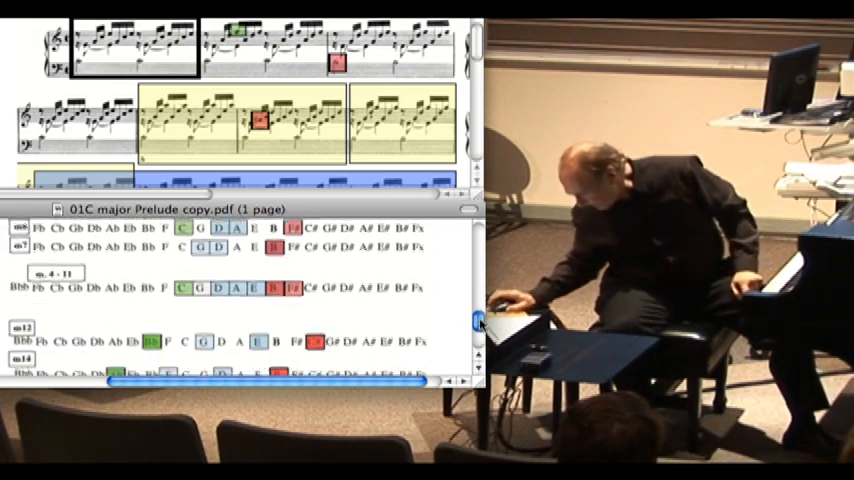
pyautogui.scroll(-3)
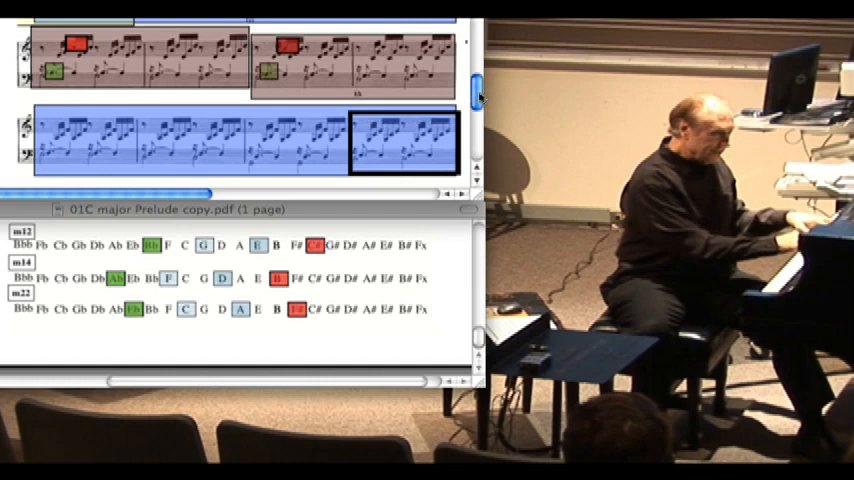
pyautogui.scroll(-3)
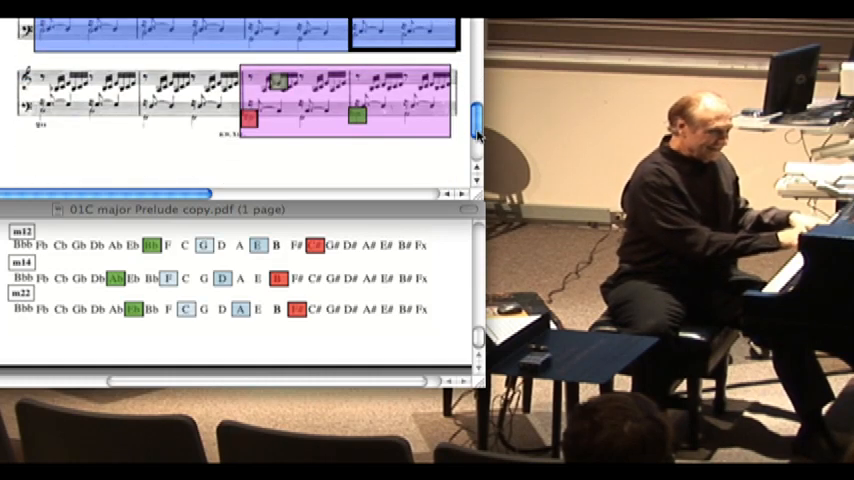